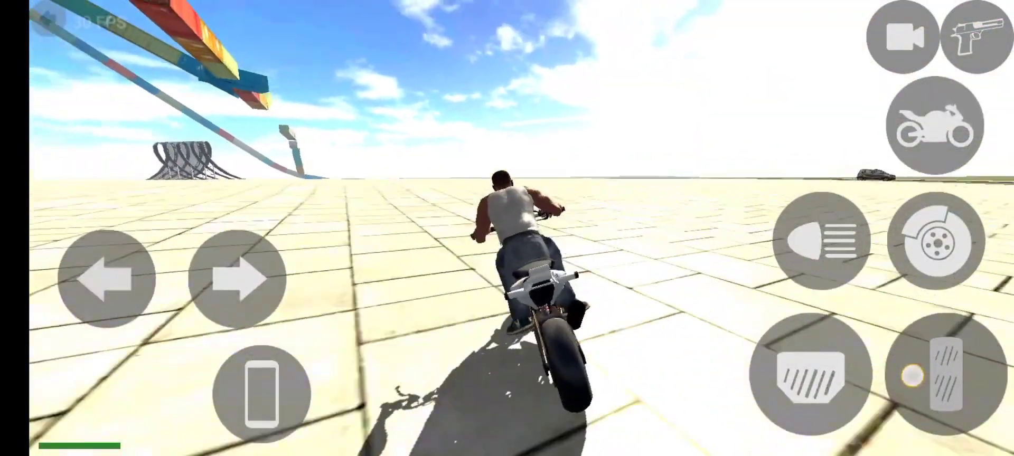
Step: Leave the motorcycle and take over the black off-road jeep on the plaza
left_click(110, 278)
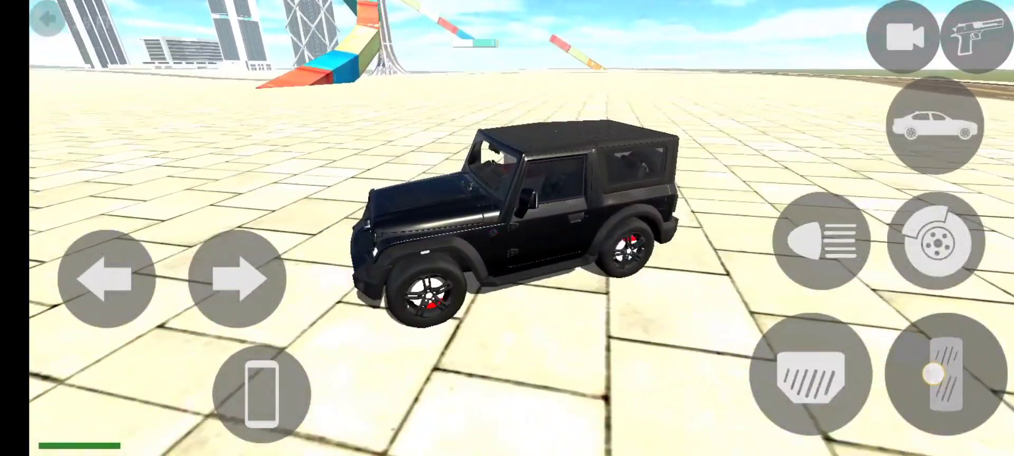
Step: Exit the jeep so the character stands on foot in the plaza
left_click(239, 279)
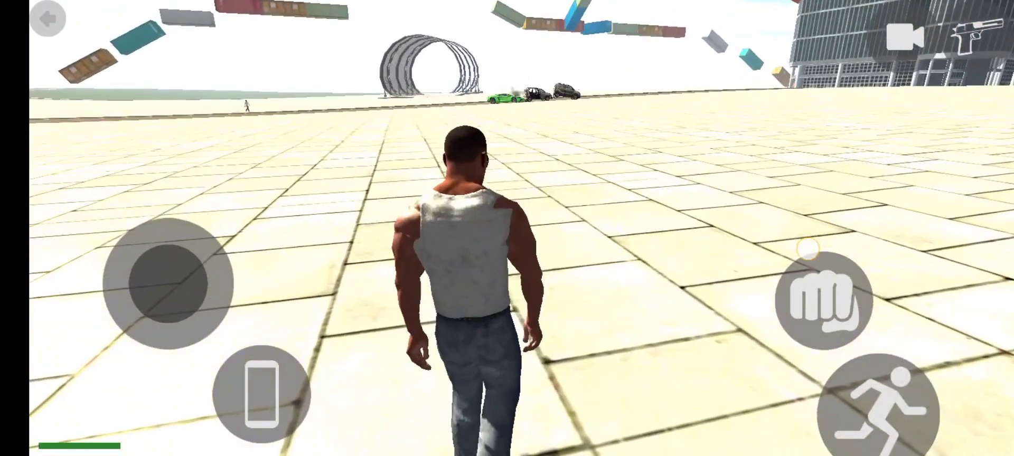
left_click(262, 394)
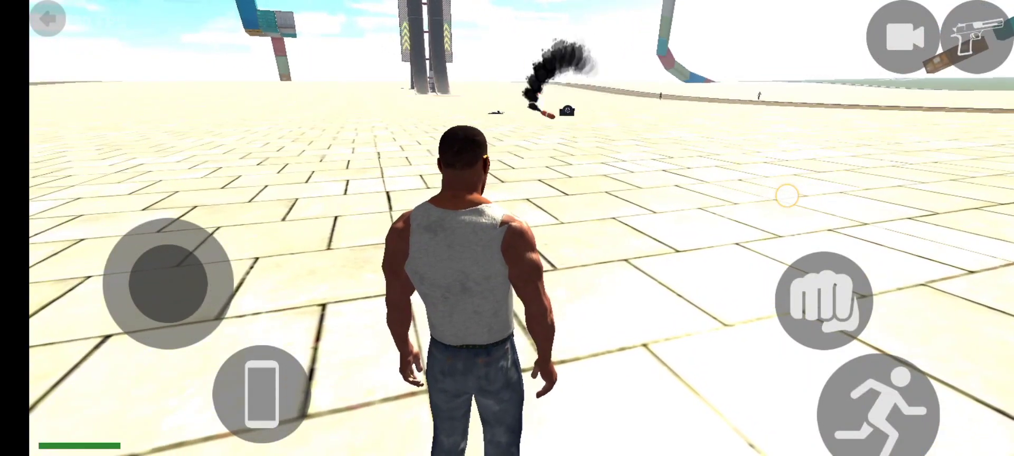
Step: Dial the Spawn Ktm cheat on the in-game phone to get an orange KTM
left_click(259, 391)
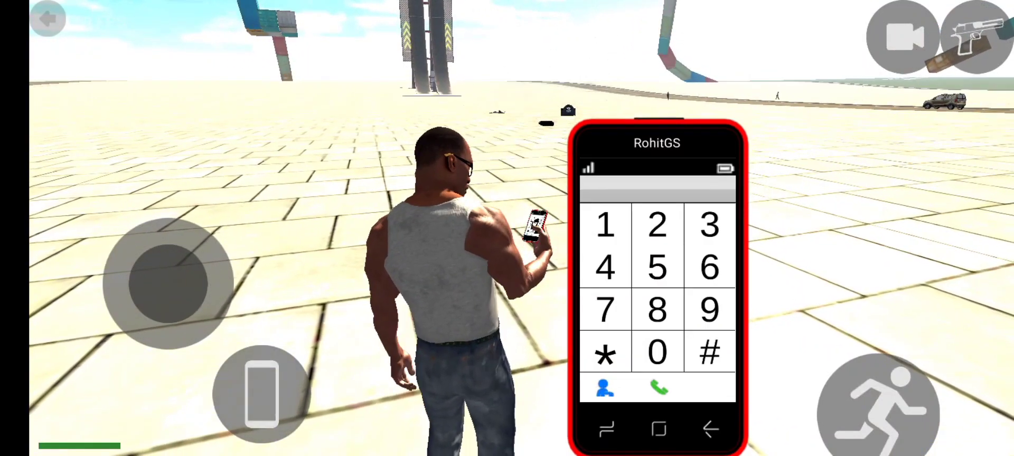
left_click(656, 388)
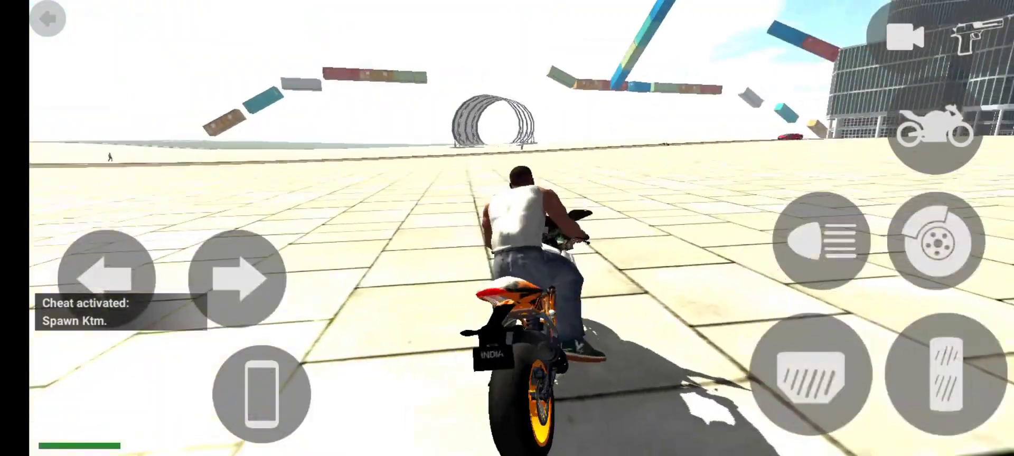
Step: Accelerate the KTM around the plaza and steer it straight at the stunt loop
left_click(241, 277)
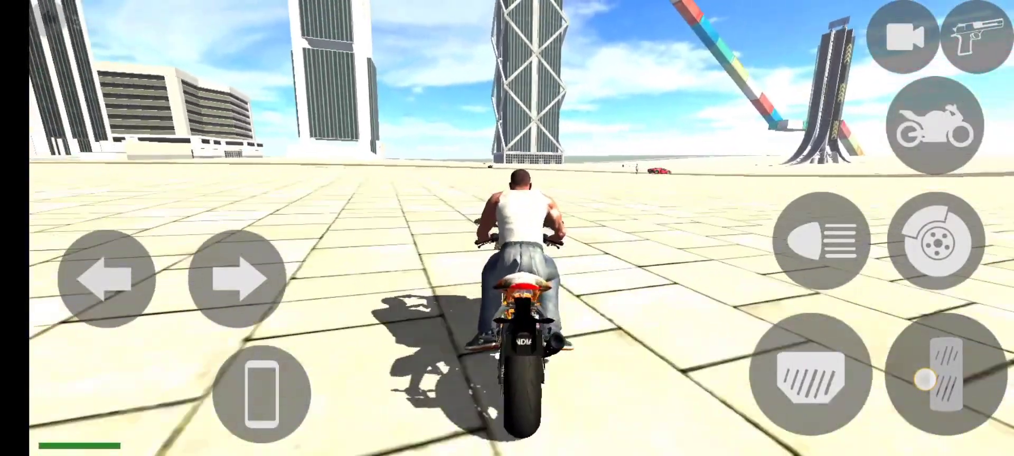
left_click(238, 279)
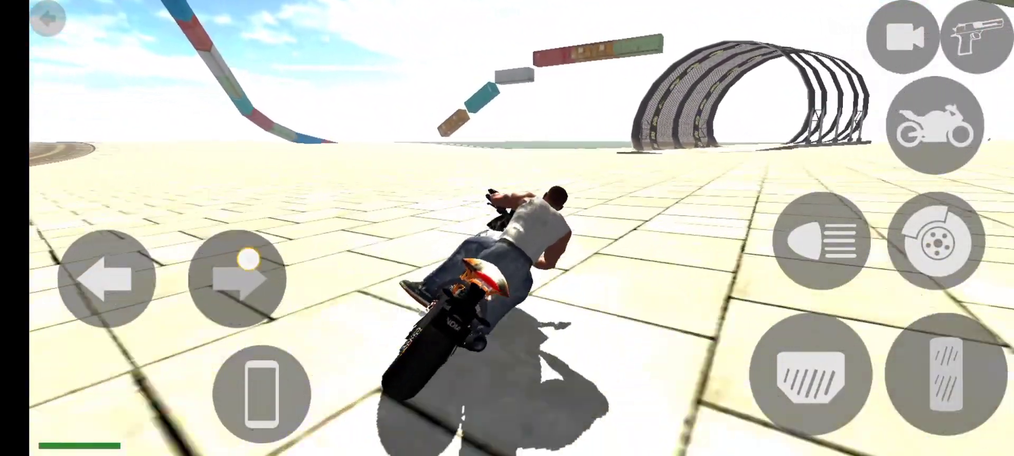
left_click(944, 369)
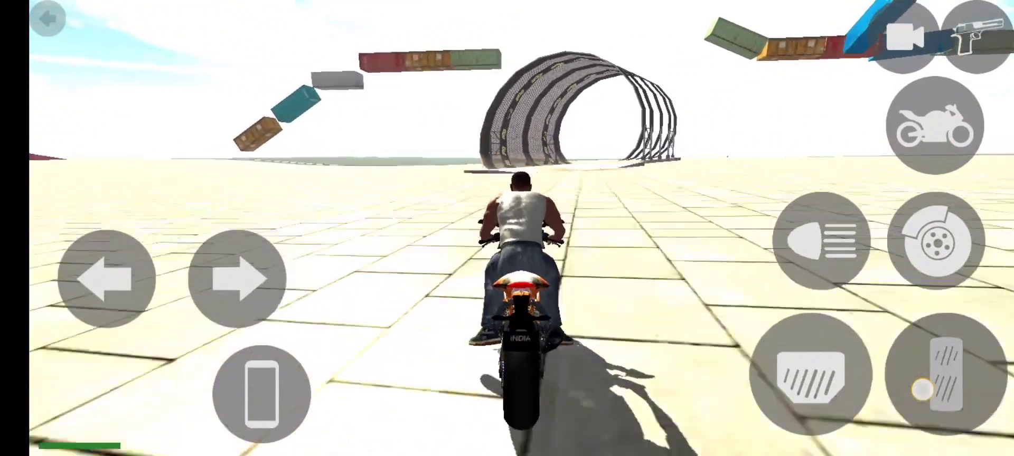